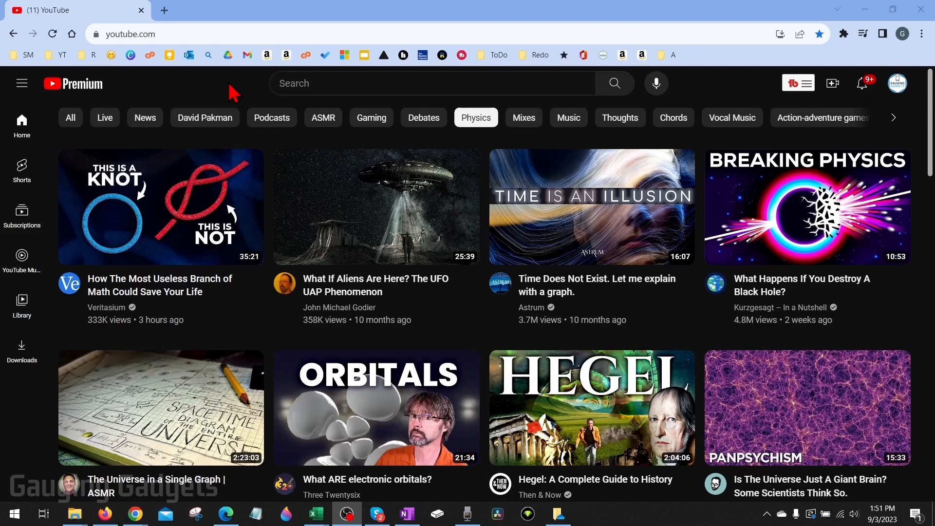
pyautogui.moveTo(185, 281)
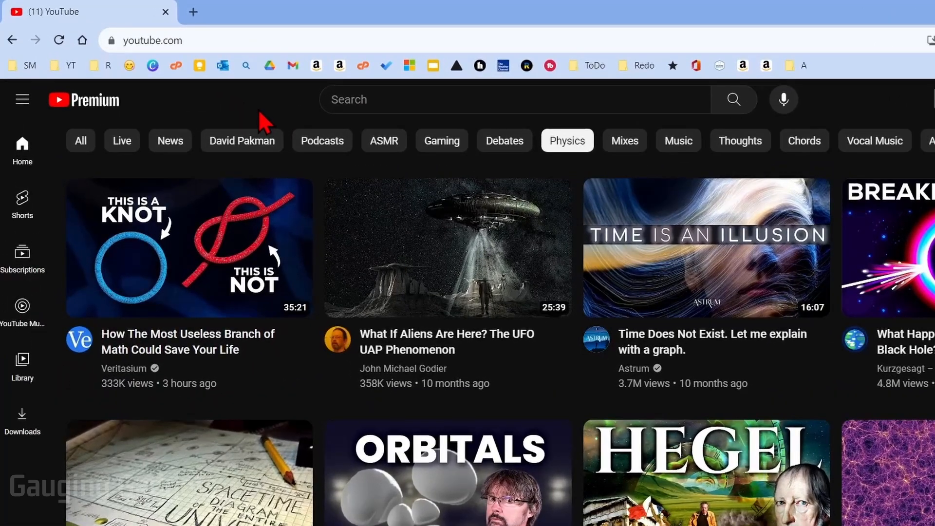
pyautogui.moveTo(158, 41)
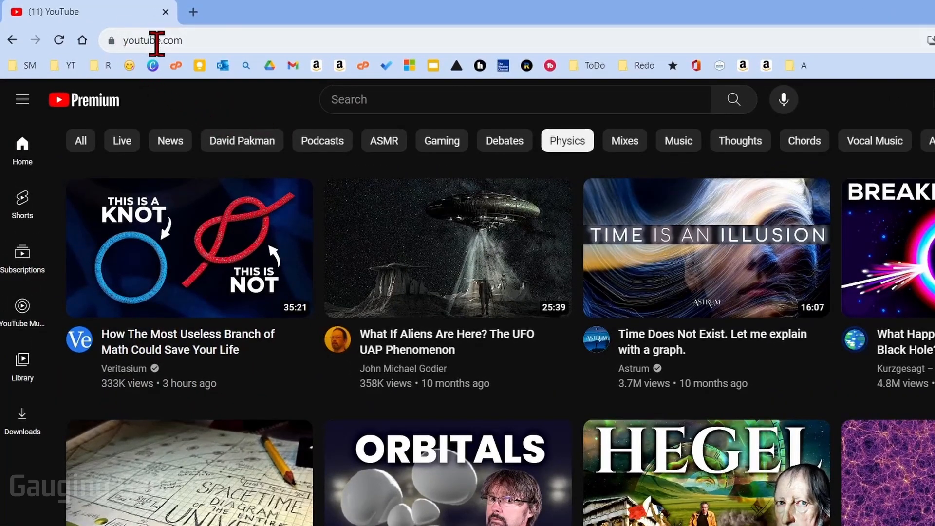
pyautogui.moveTo(296, 109)
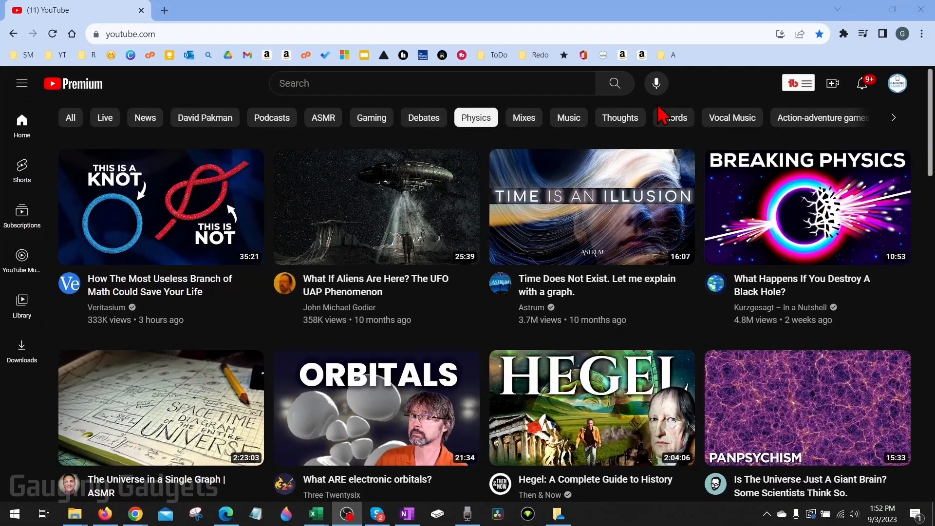
# Go to YouTube Studio from the account menu under the profile avatar
pyautogui.click(897, 83)
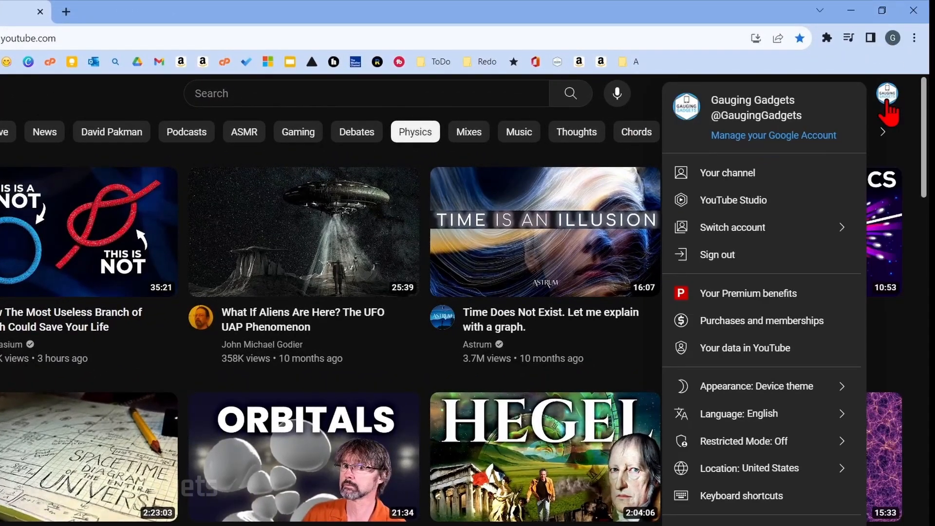
pyautogui.moveTo(734, 199)
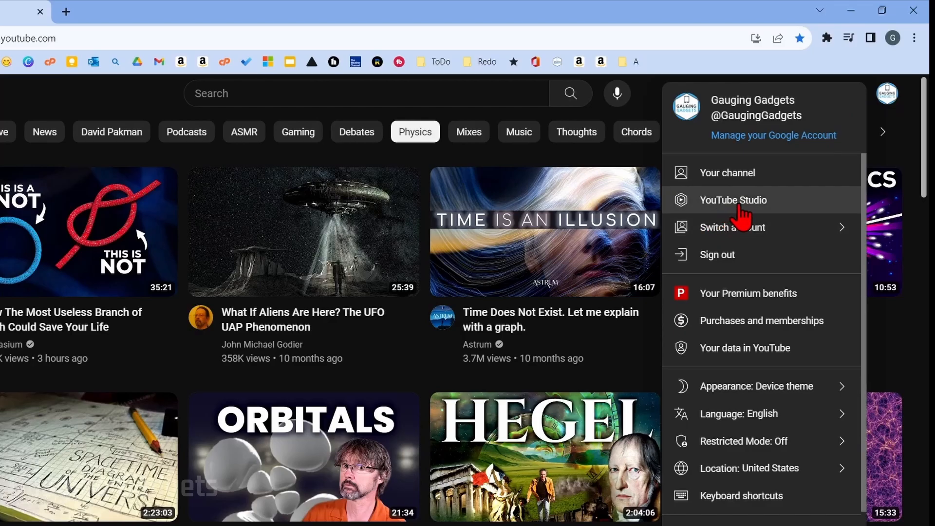
pyautogui.click(734, 200)
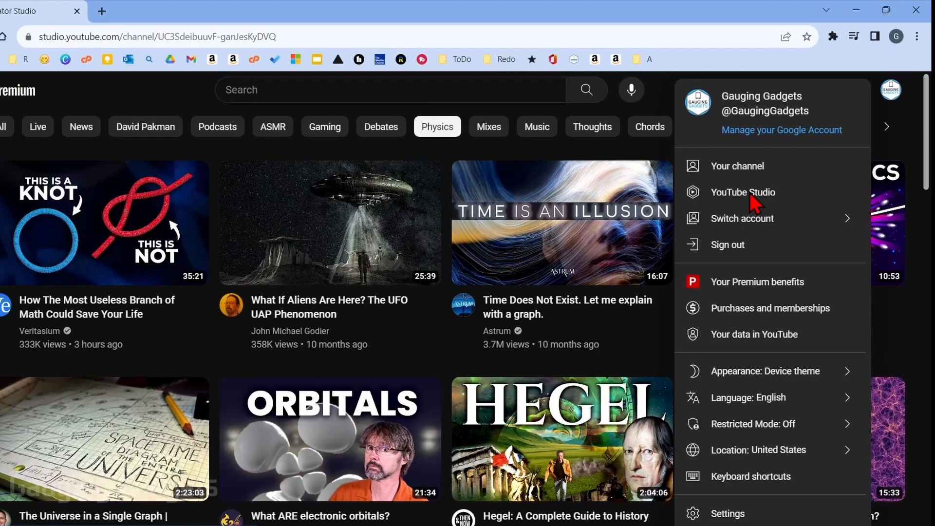
# Wait for the YouTube Studio Channel dashboard to finish loading
pyautogui.click(742, 191)
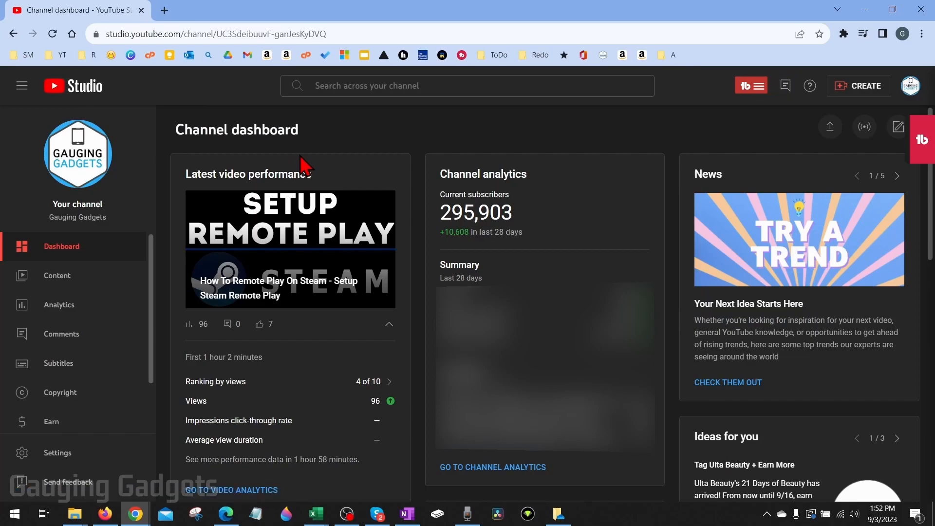
pyautogui.moveTo(235, 127)
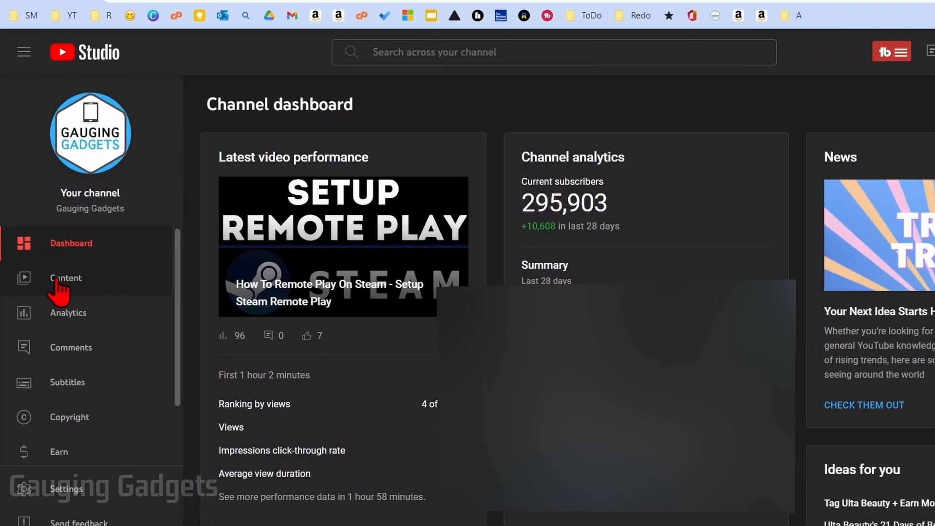
# In Content, select the draft 'How to Activate Windows 10 Tutorial' video
pyautogui.click(65, 278)
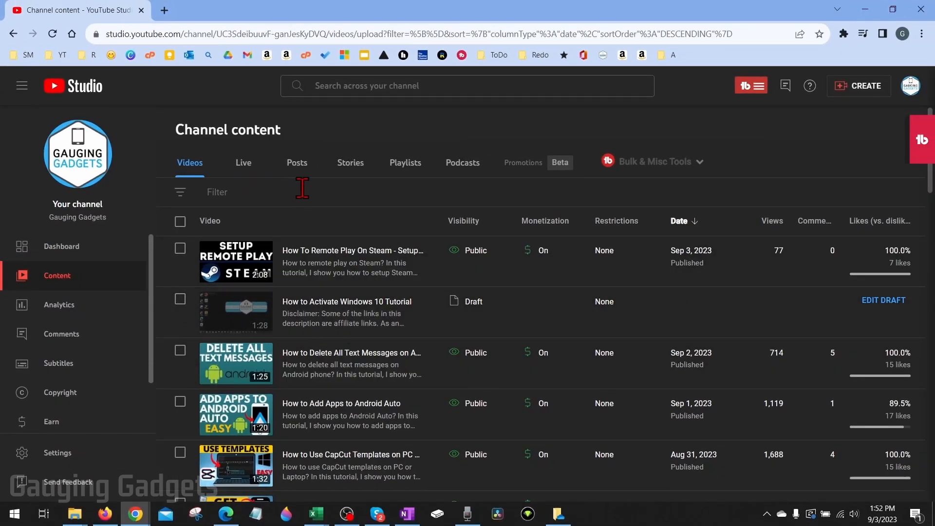
pyautogui.moveTo(313, 188)
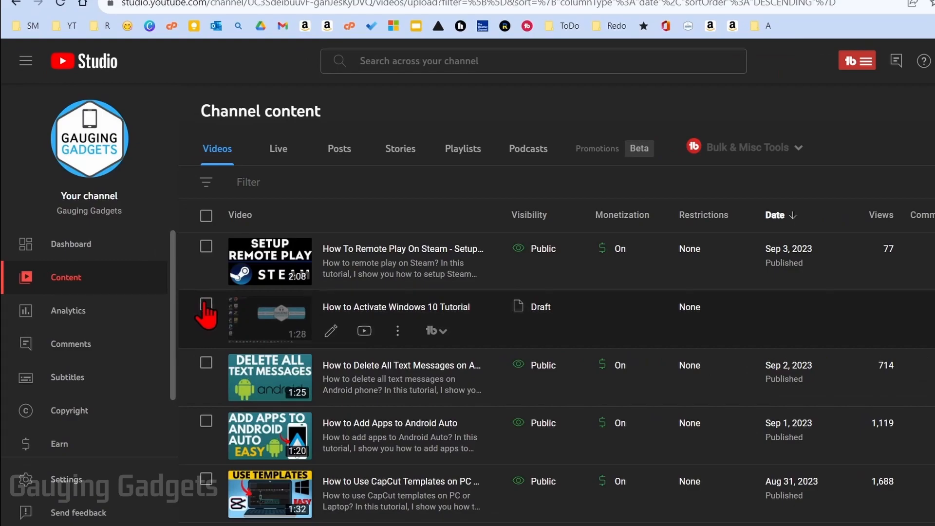
pyautogui.click(207, 313)
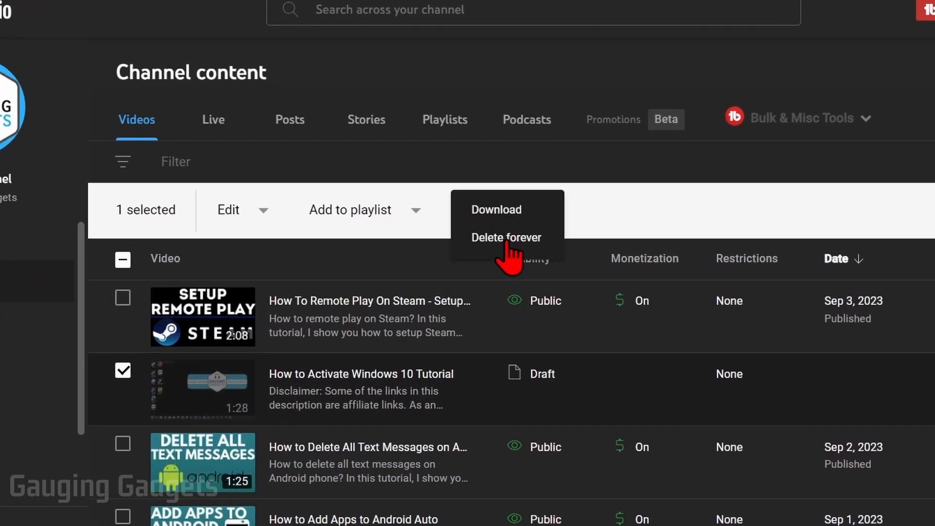
# Delete the draft forever, acknowledging 'I understand that deleting is permanent'
pyautogui.click(505, 237)
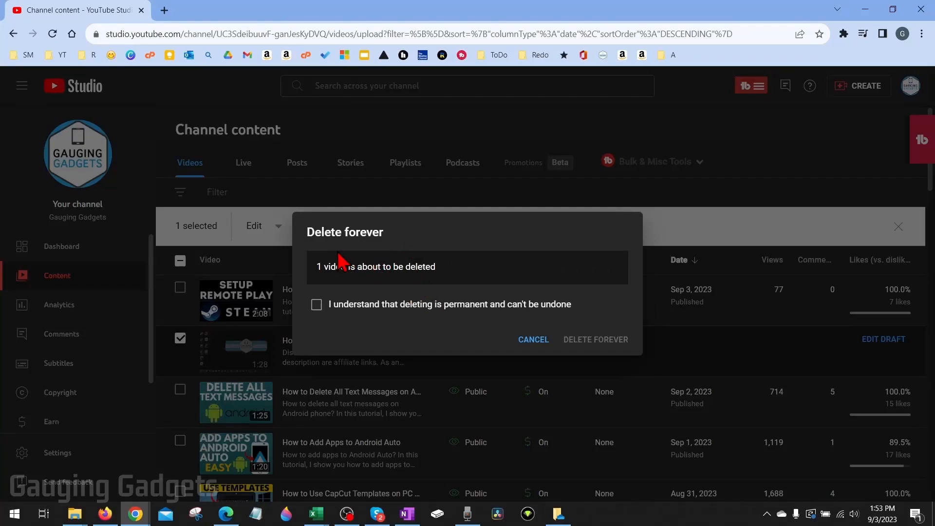
pyautogui.moveTo(370, 254)
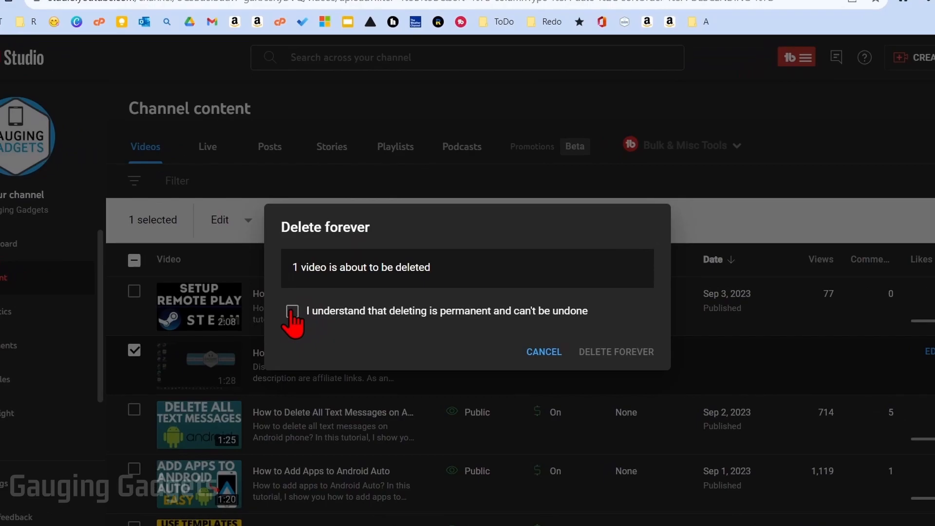
pyautogui.click(292, 311)
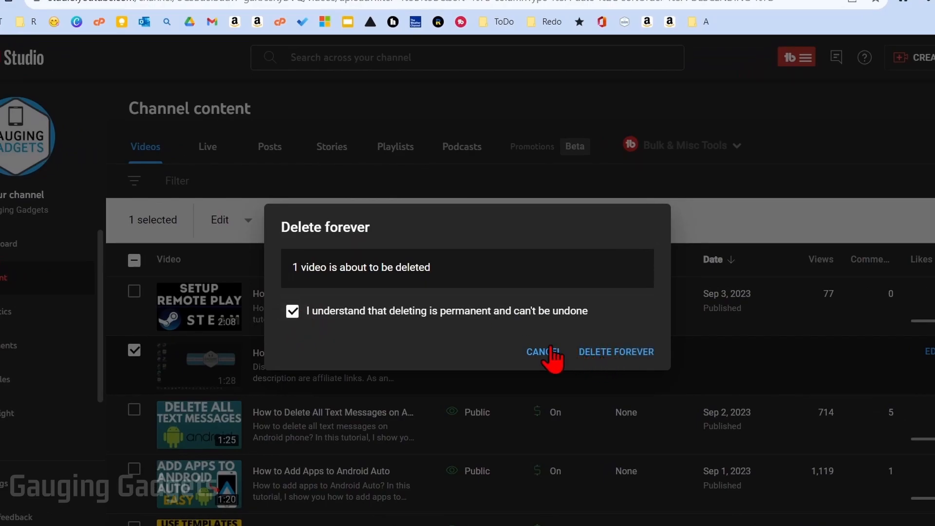
pyautogui.click(543, 351)
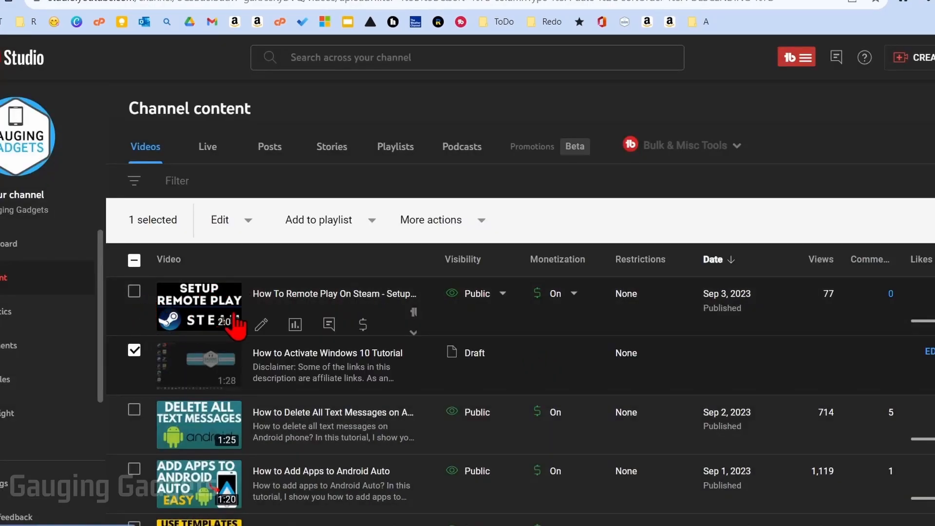
pyautogui.moveTo(129, 292)
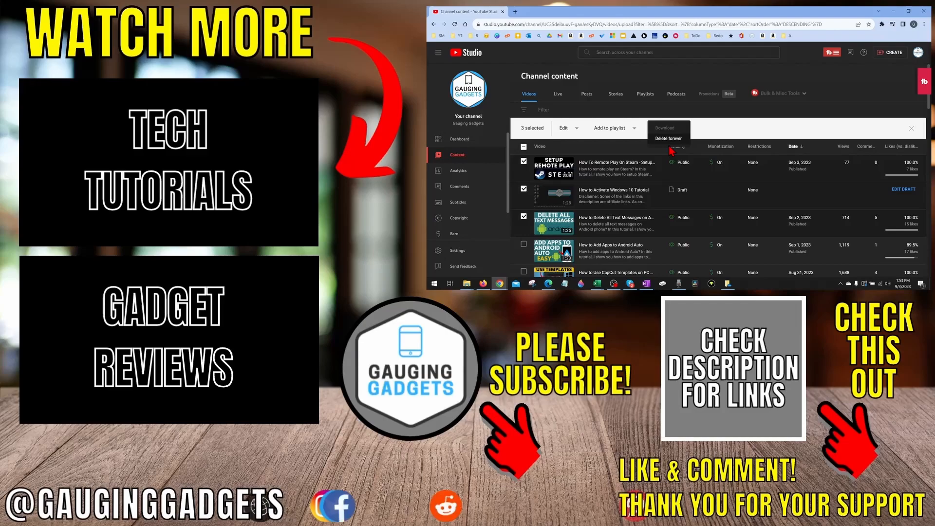
pyautogui.moveTo(726, 119)
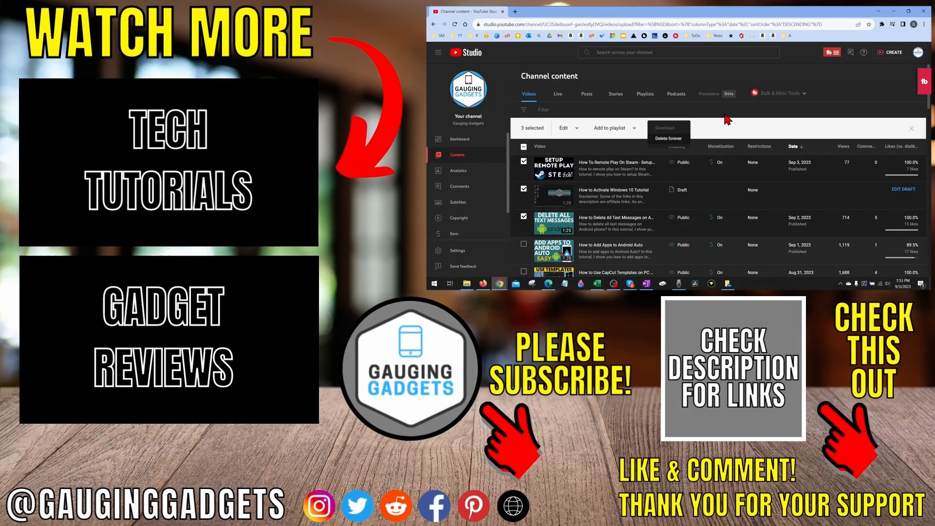